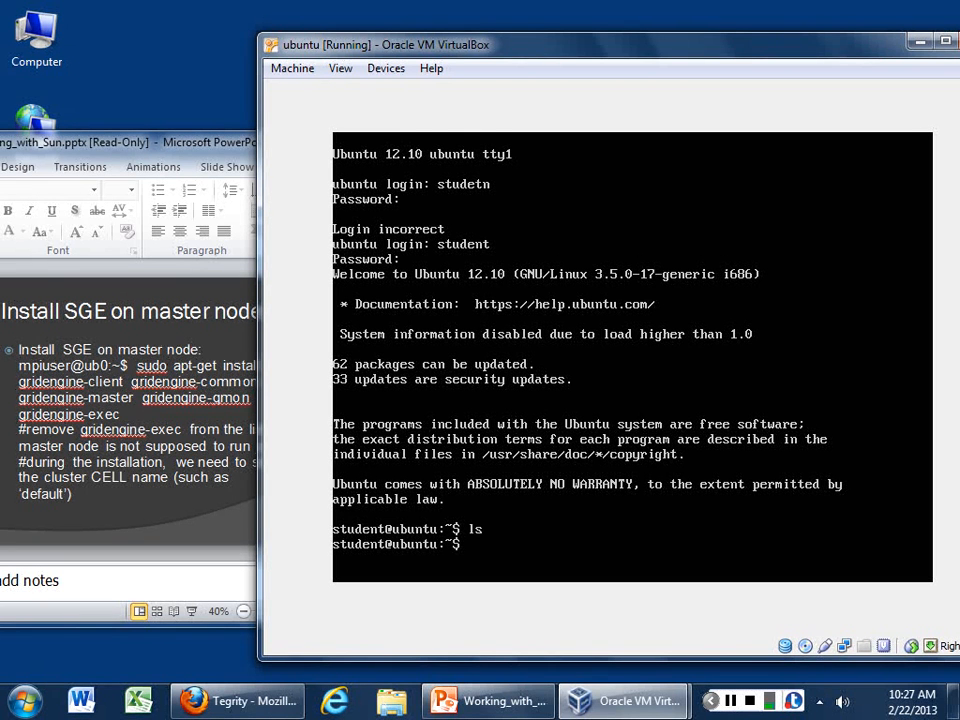
- Become root in the VM console with sudo su
type("sudo su")
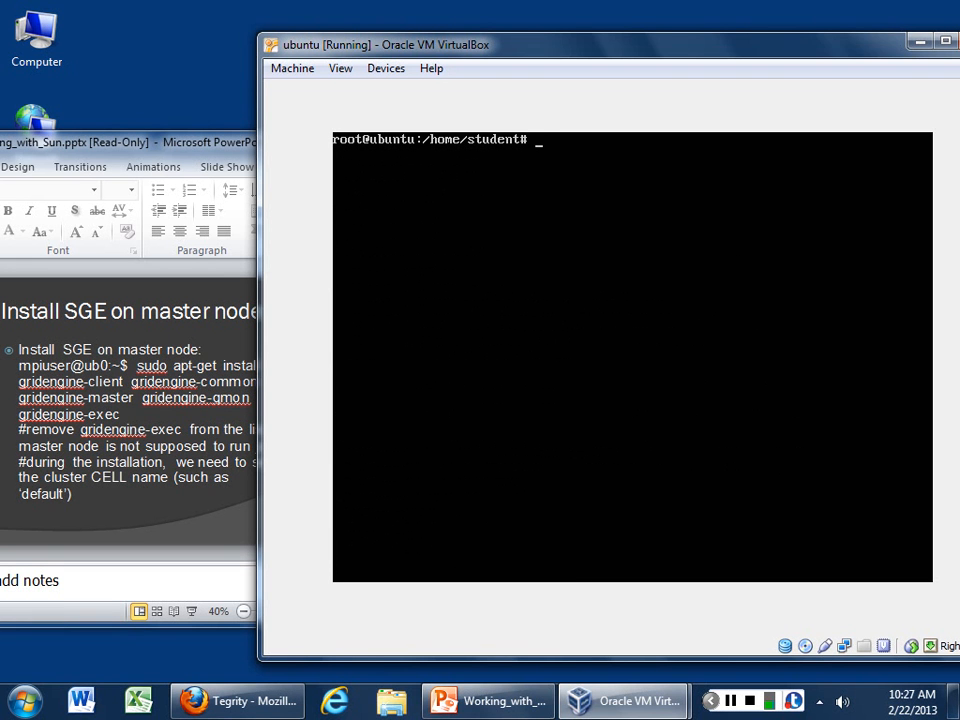
- Run apt-get install for the gridengine client, common, master, qmon and exec packages
type("sudo")
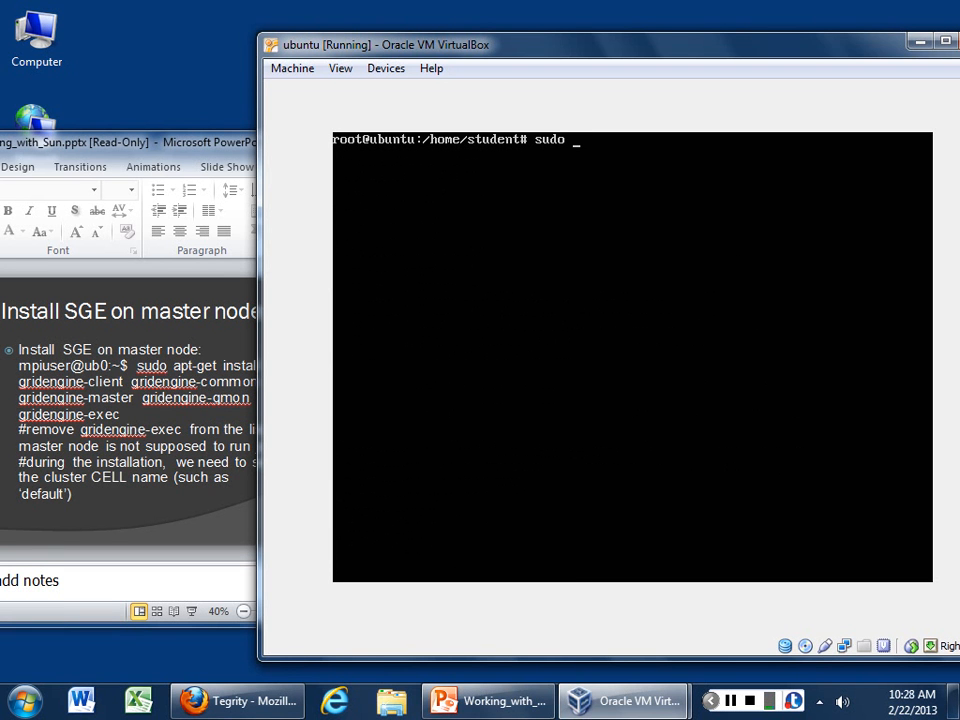
type("apt-get")
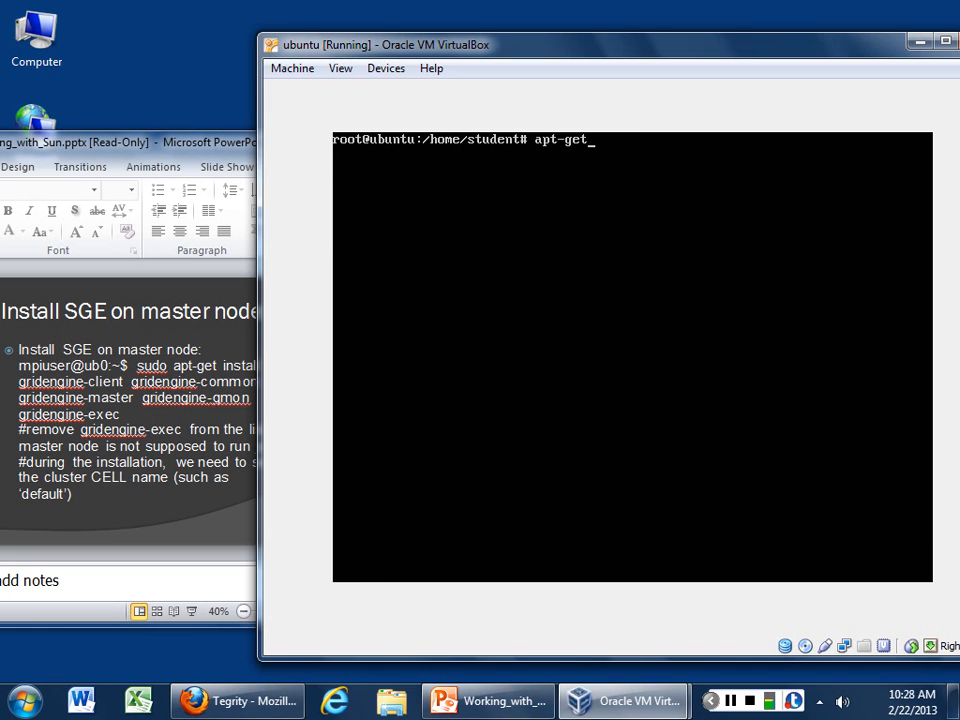
type("install")
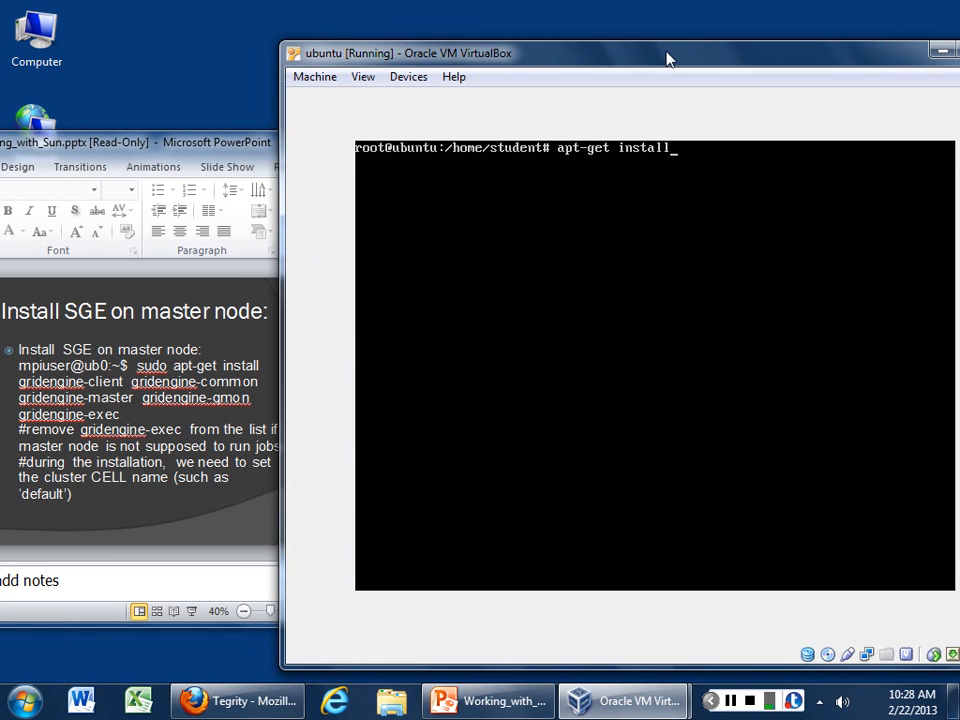
type("gri")
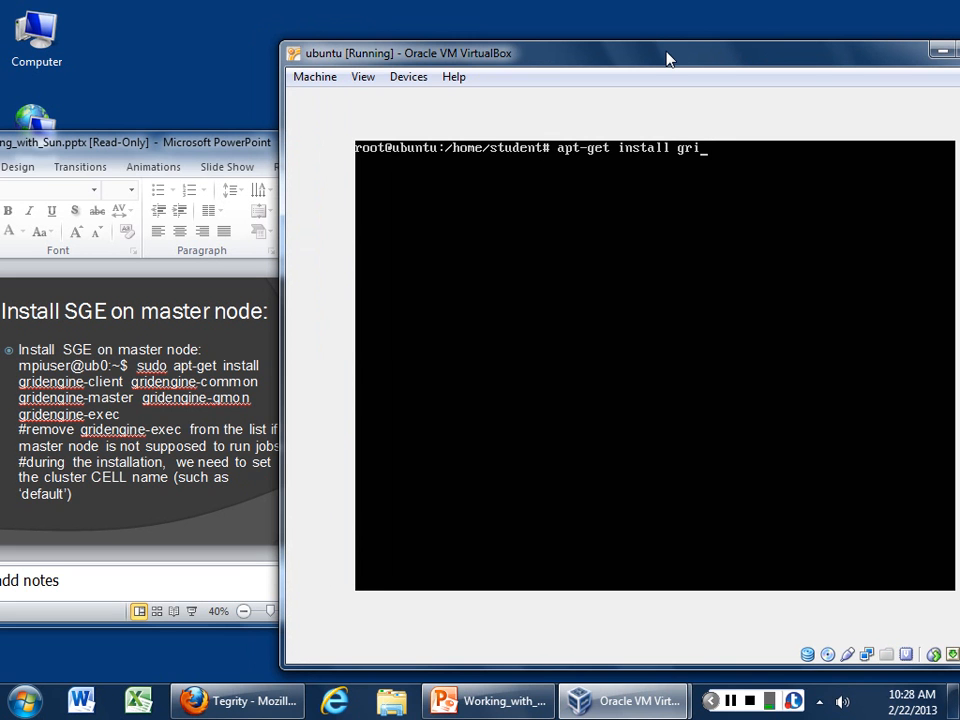
type("dengine-client gr")
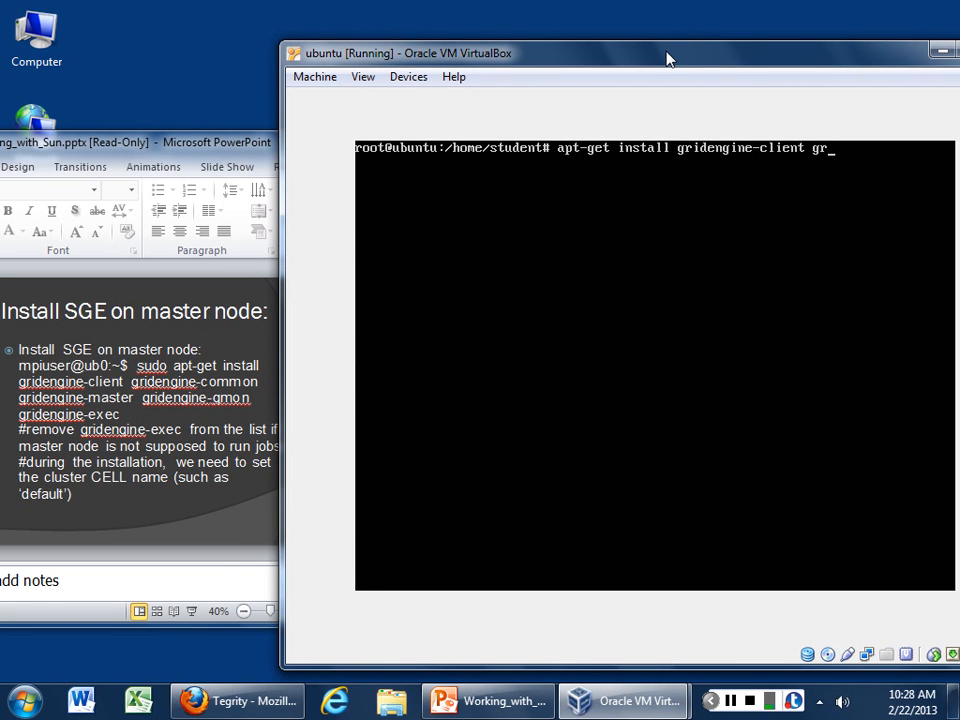
key("Backspace")
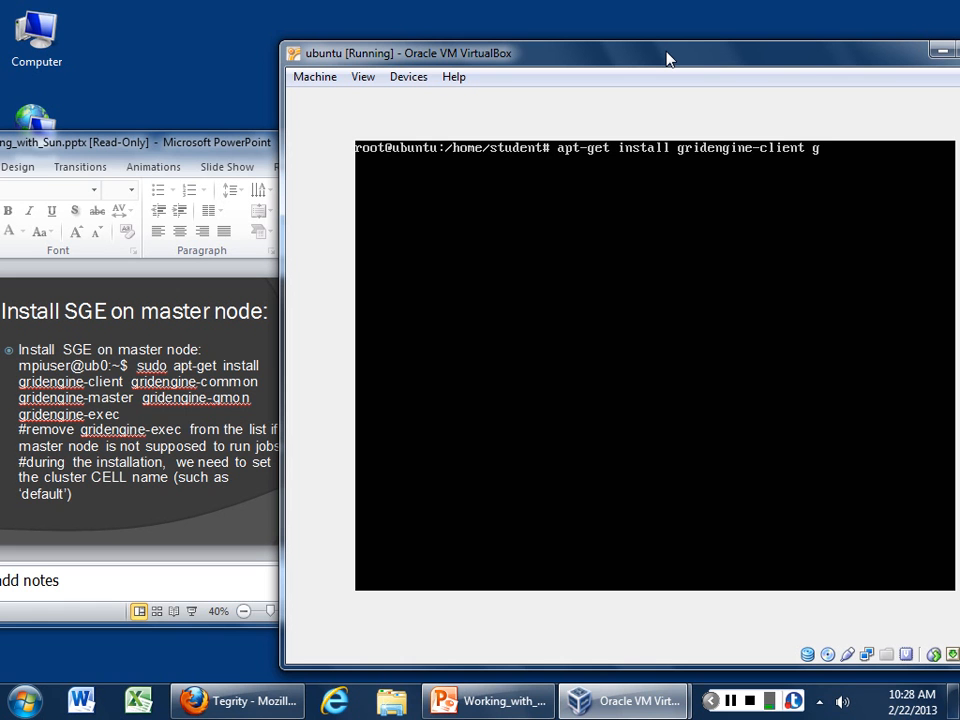
type("ridengine-common g")
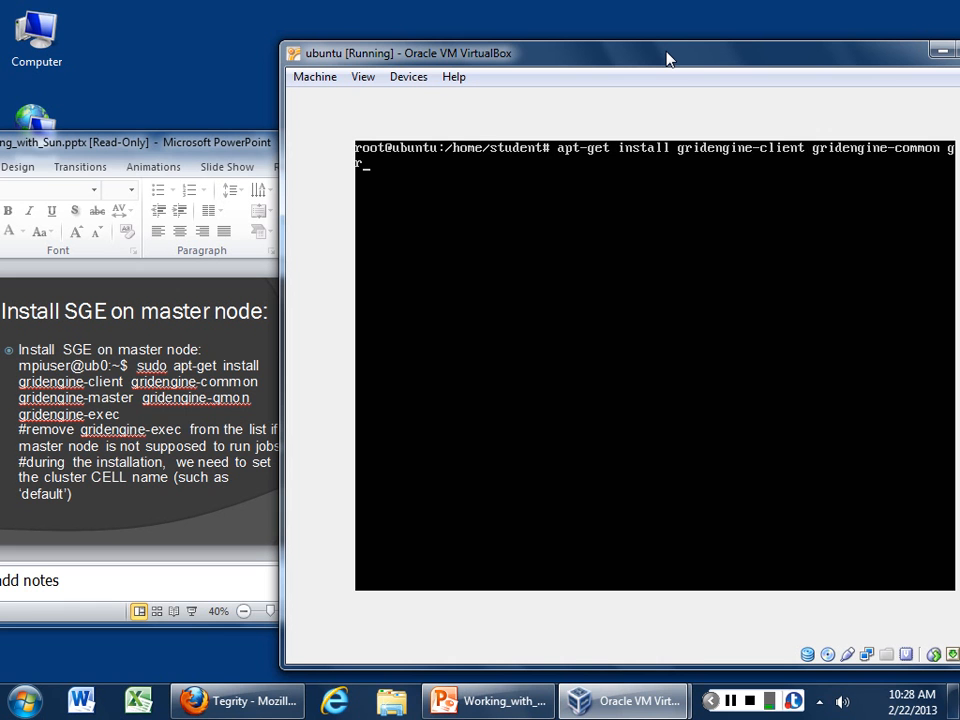
type("ridengine-")
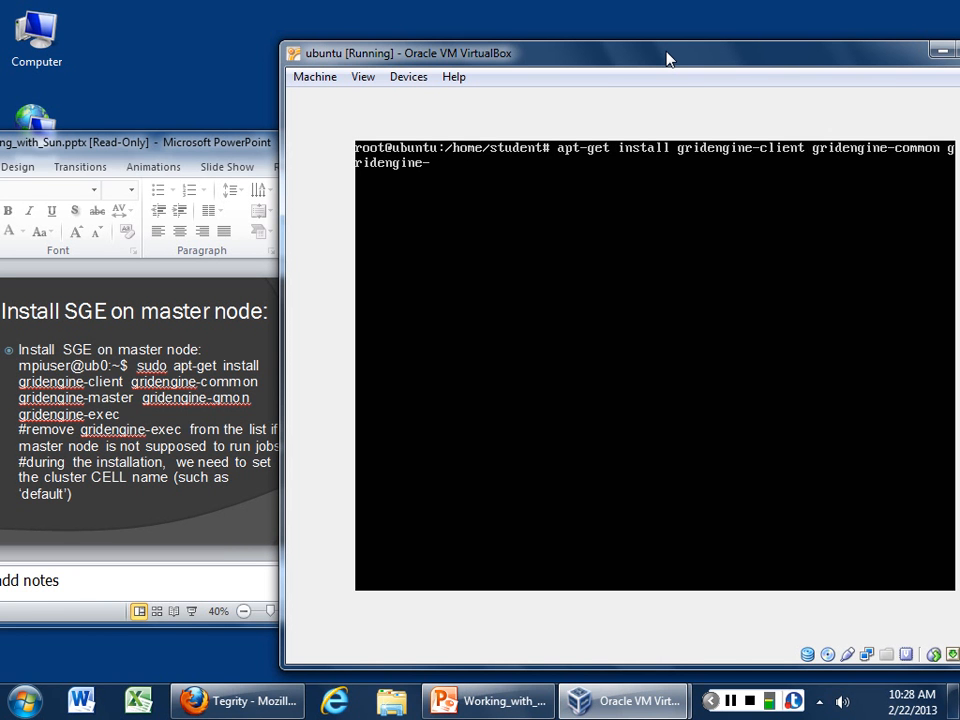
type("master")
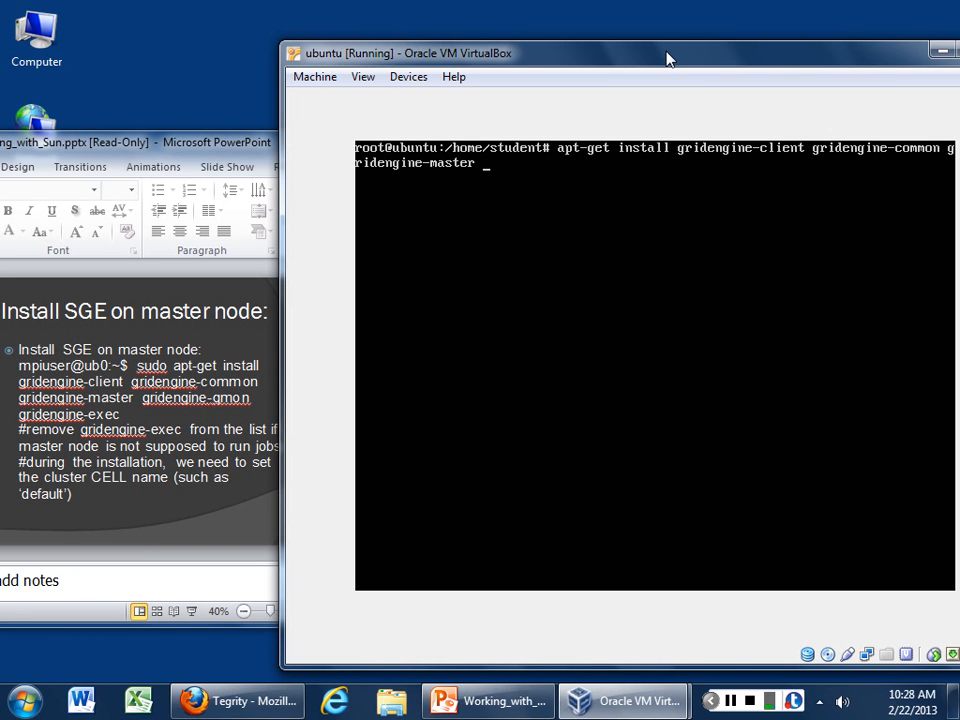
type("gridengine-qu")
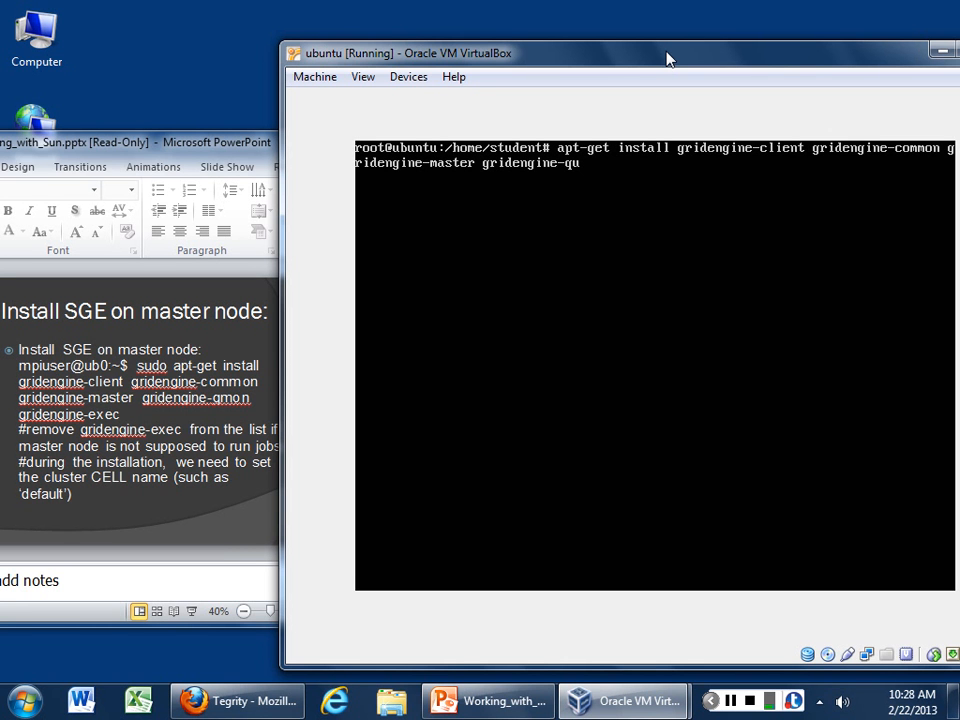
type("mo")
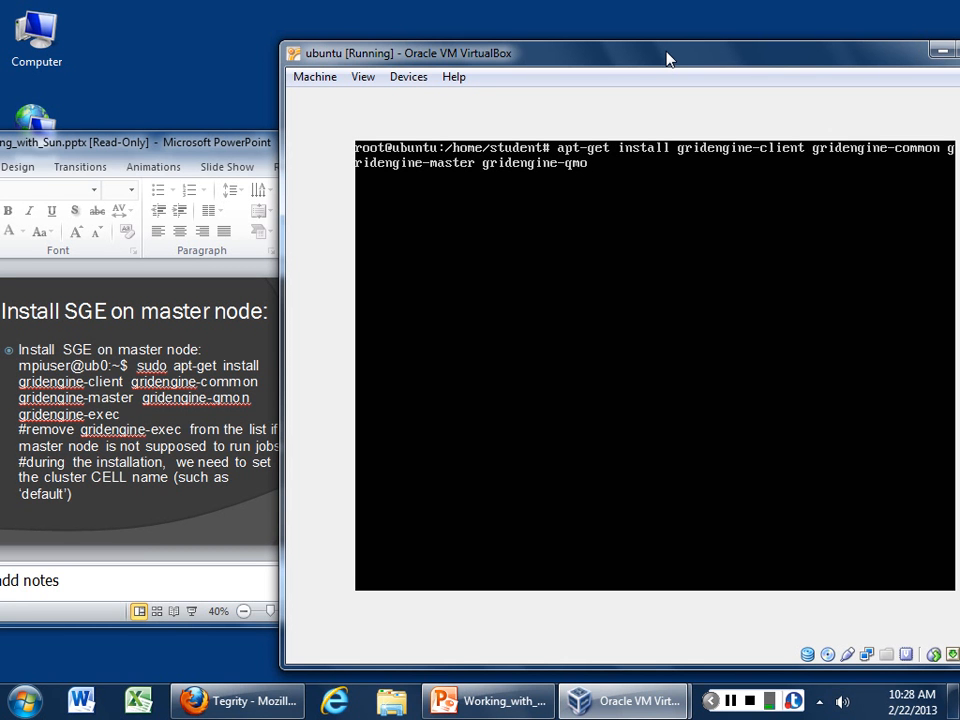
type("gridengine-")
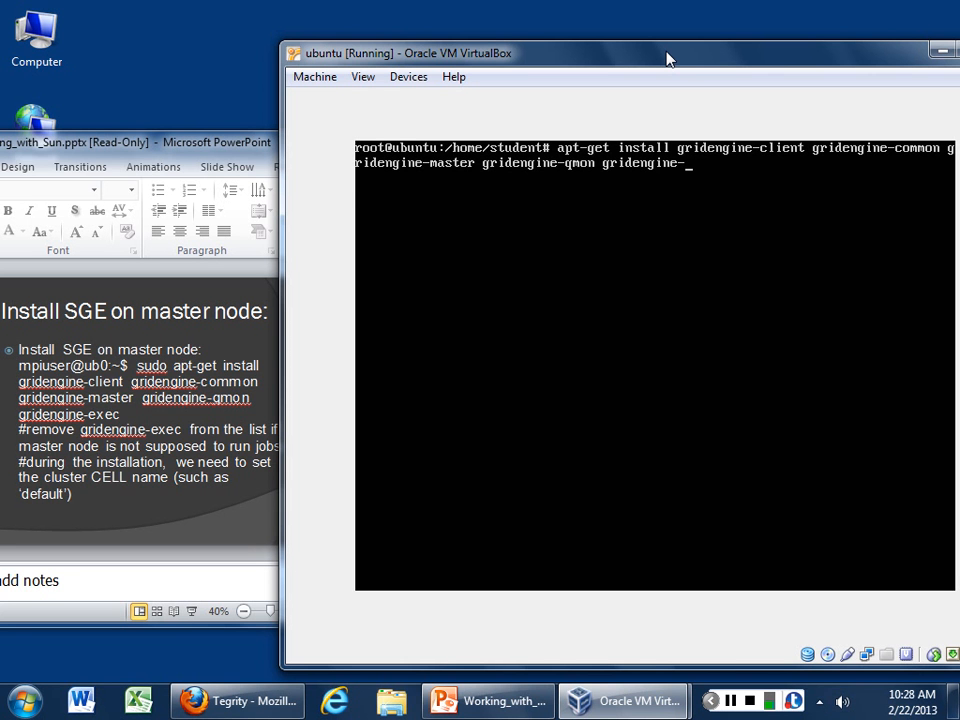
type("exec")
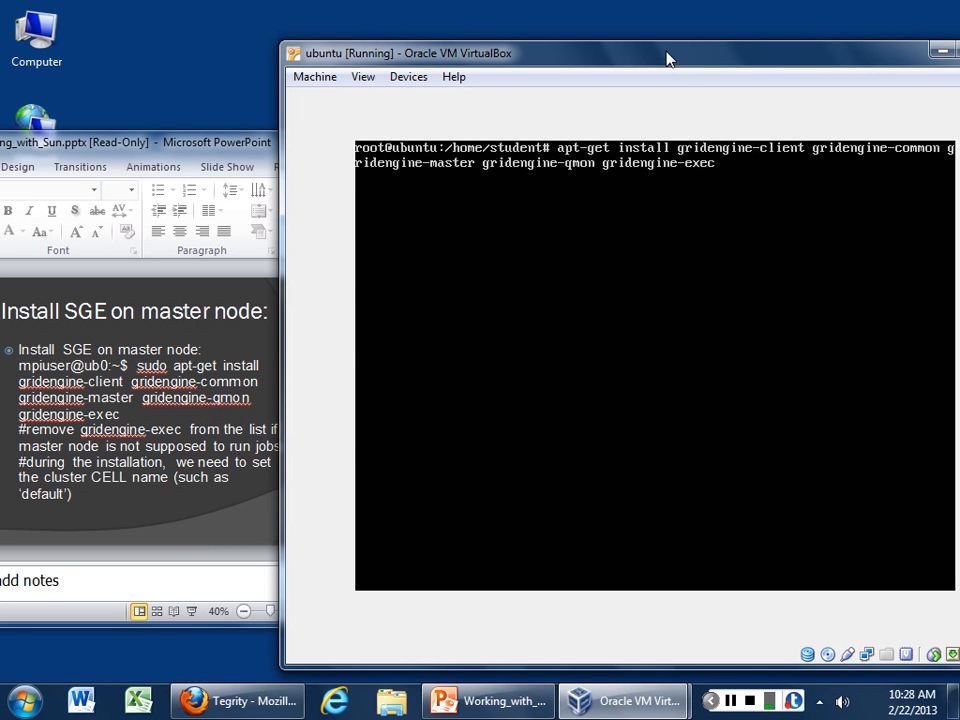
key("Return")
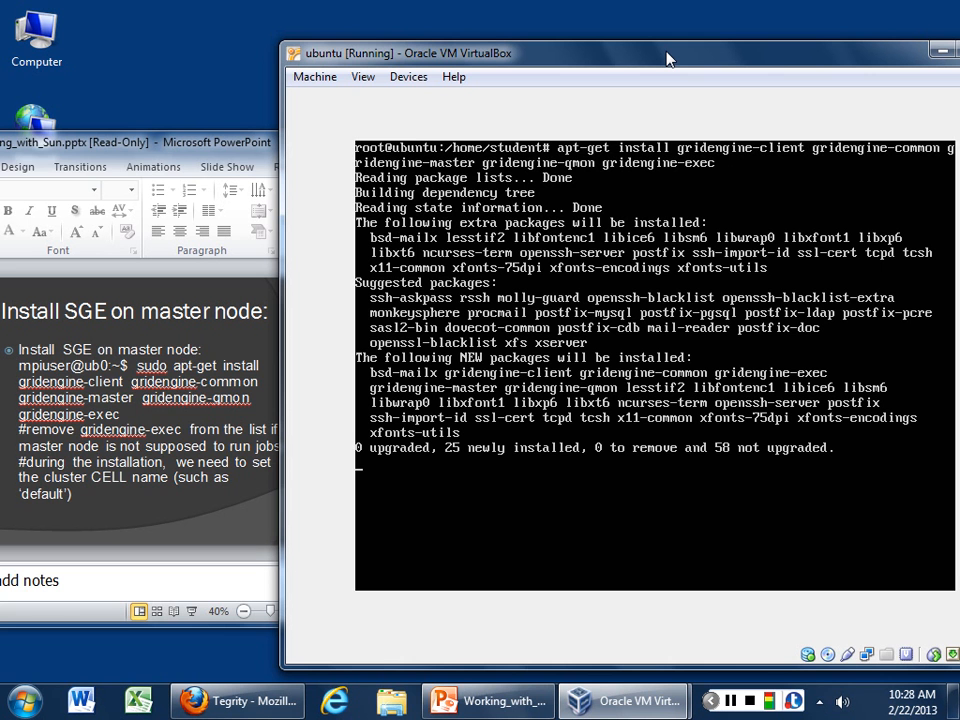
- Answer y to continue the installation of the 25 new packages
key("enter")
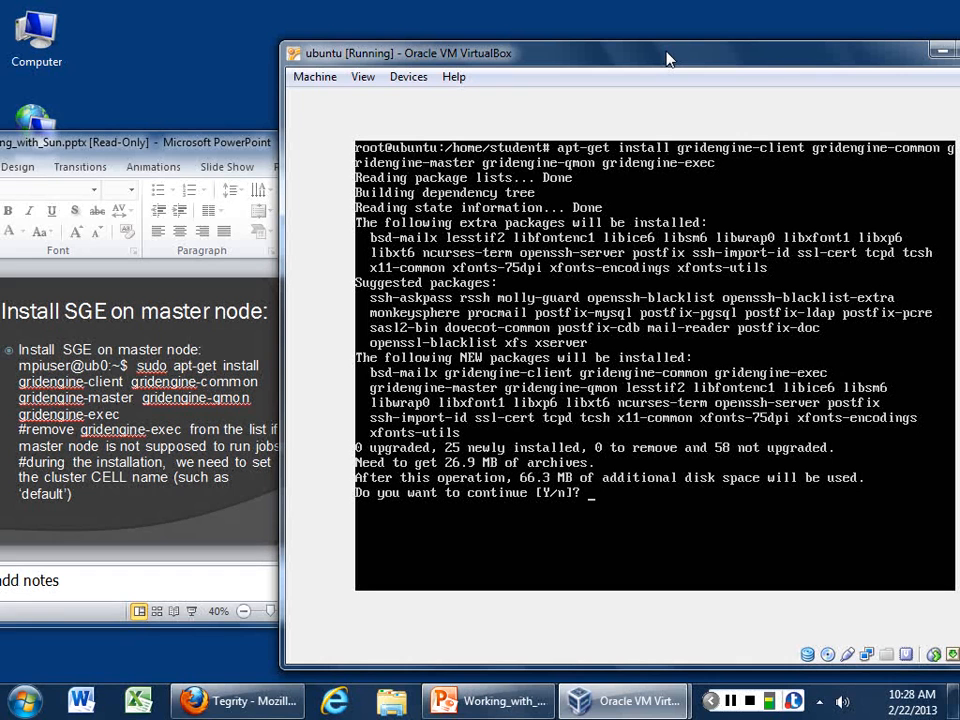
type("y")
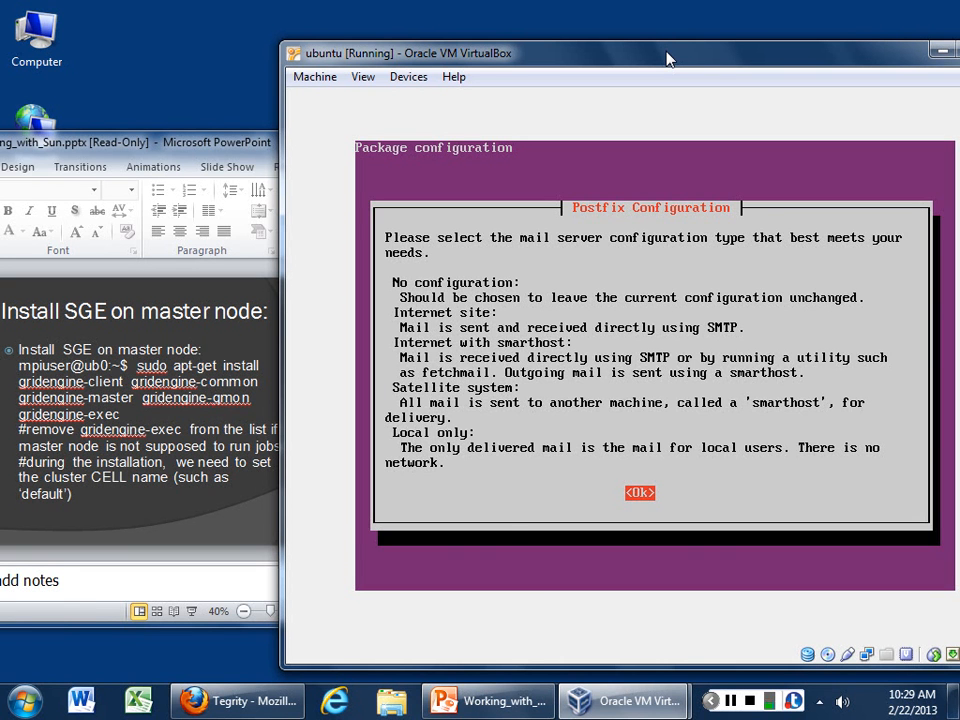
- Acknowledge the Postfix explanation and choose Local only as the mail configuration
left_click(640, 492)
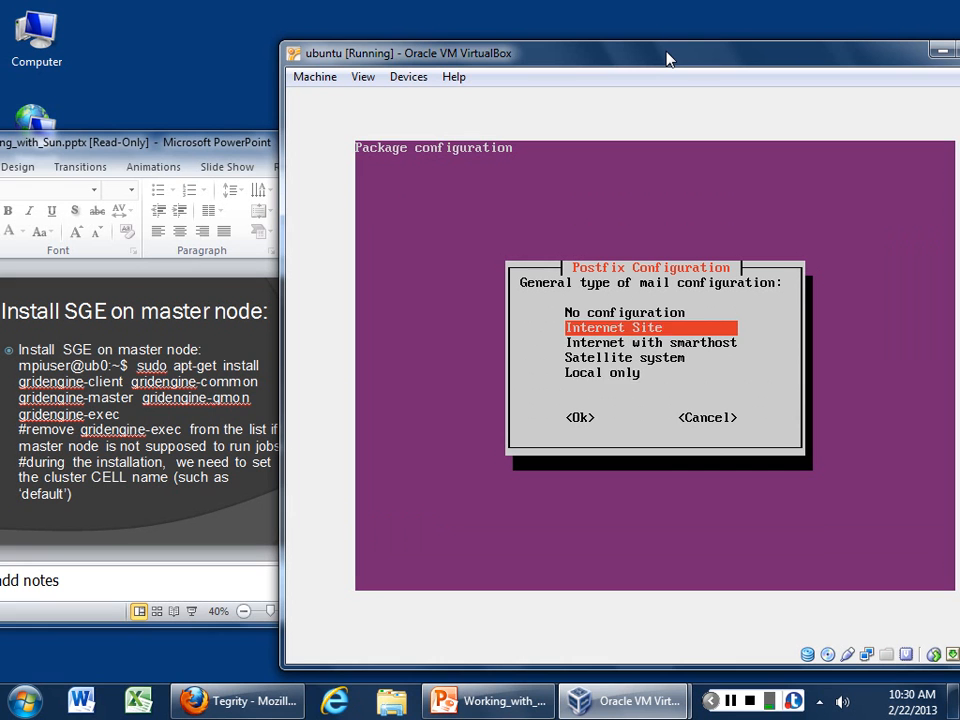
key("Down")
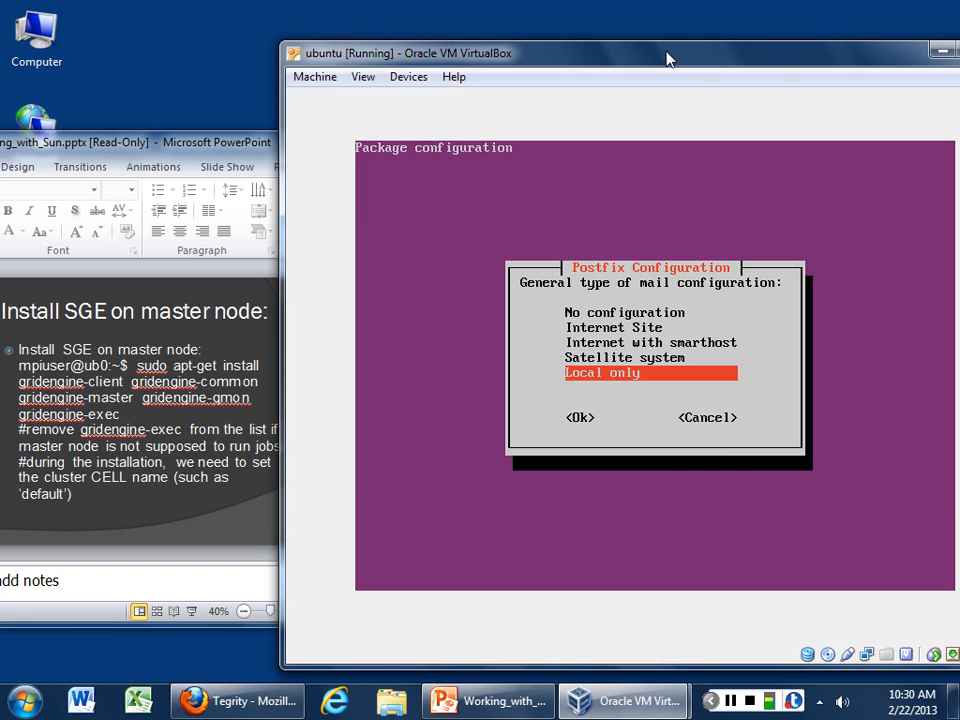
left_click(580, 418)
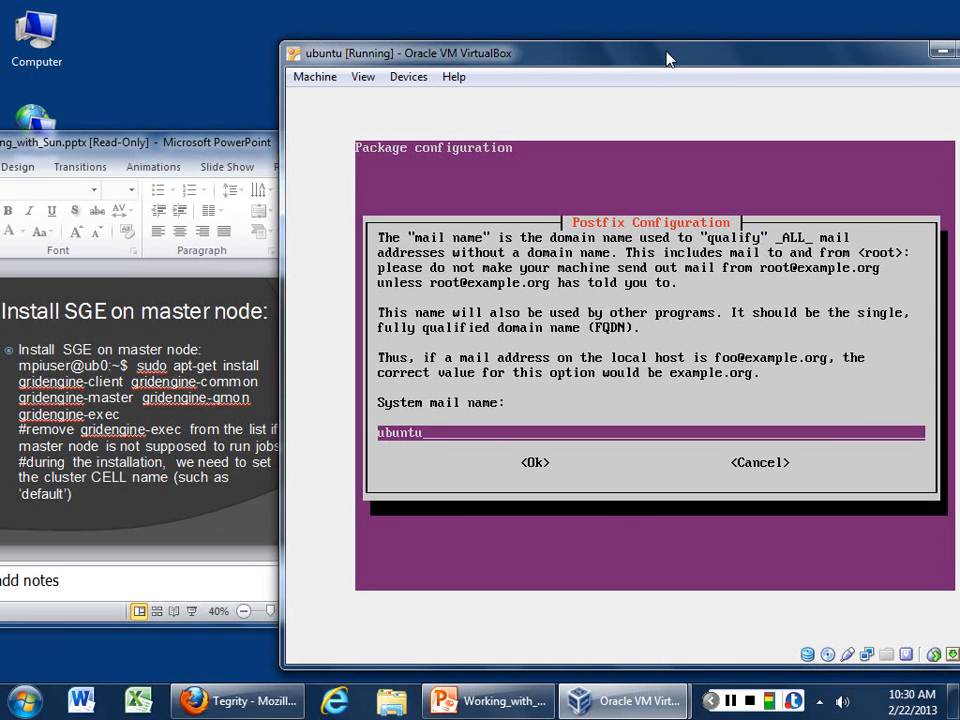
- Keep ubuntu-GridEngine as the Postfix system mail name
type("-")
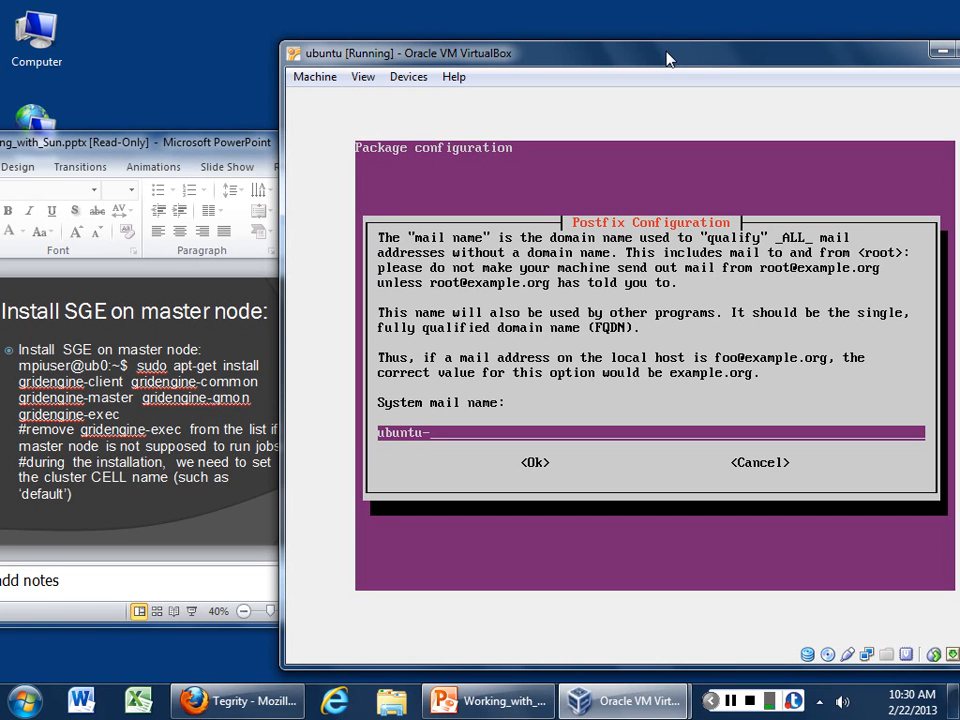
type("GridEngine")
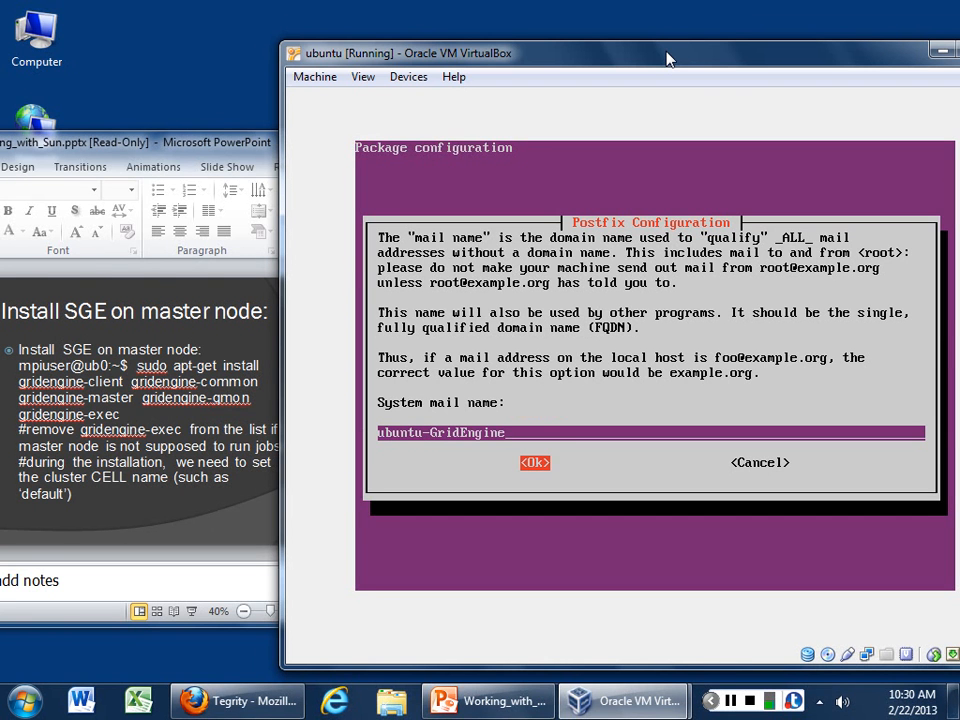
left_click(536, 462)
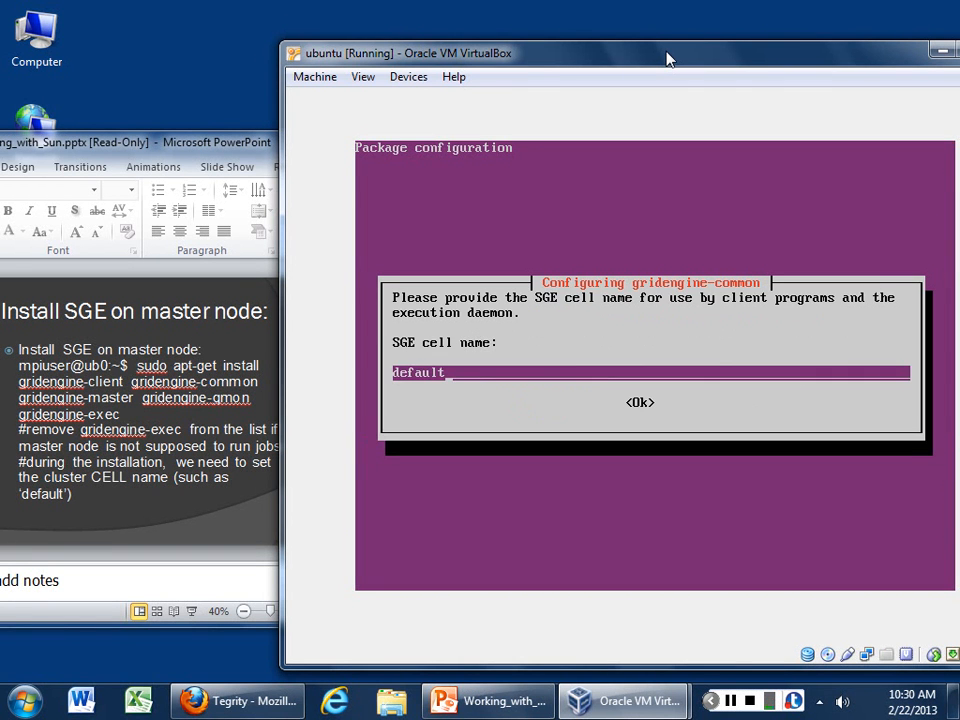
- Name the SGE cell Instructor-1 instead of default
key("BackSpace")
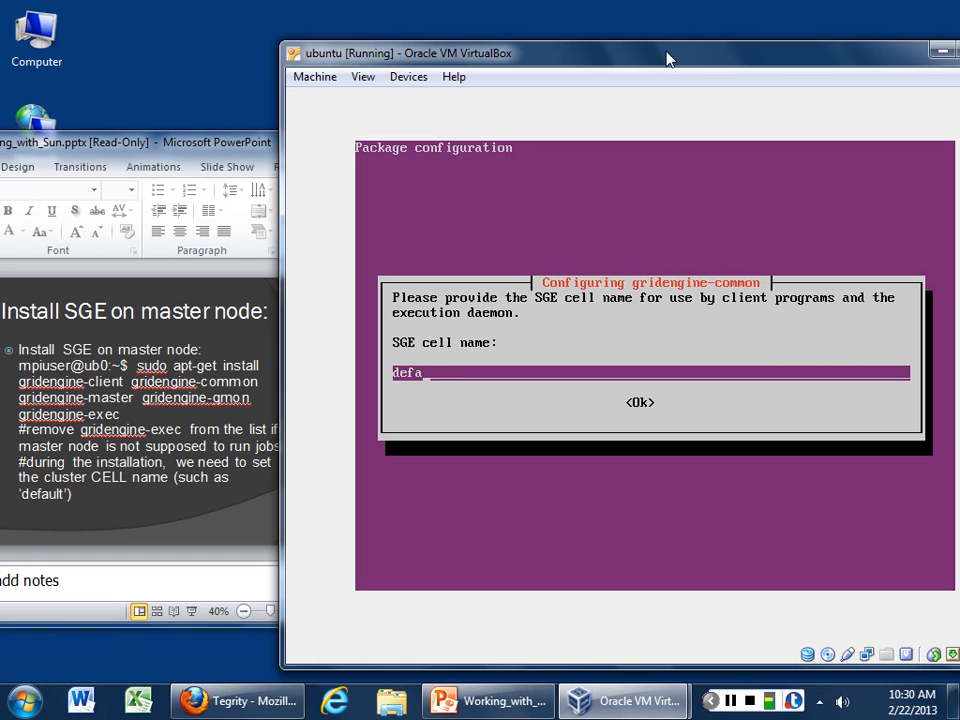
type("Instructor-1")
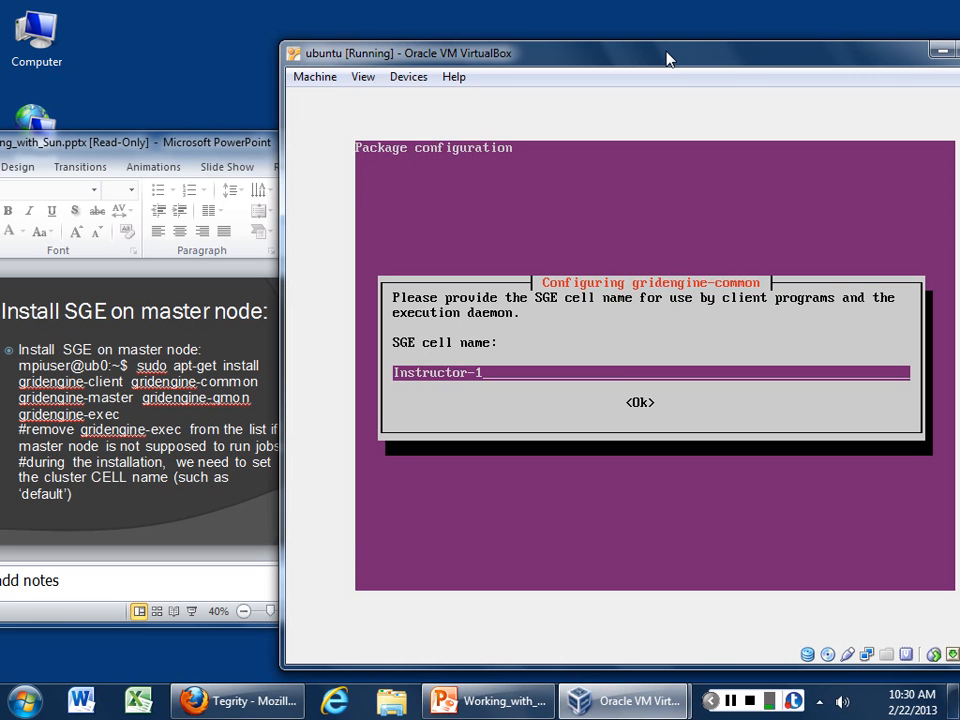
left_click(640, 402)
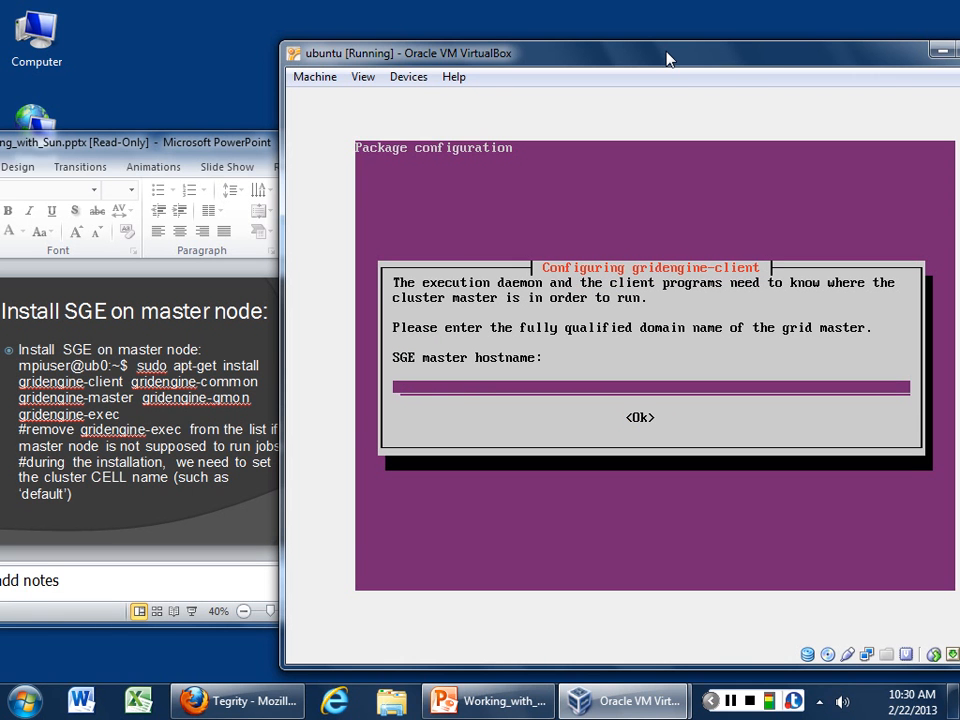
- Supply Instructor-Master as the SGE master hostname
type("Instruc")
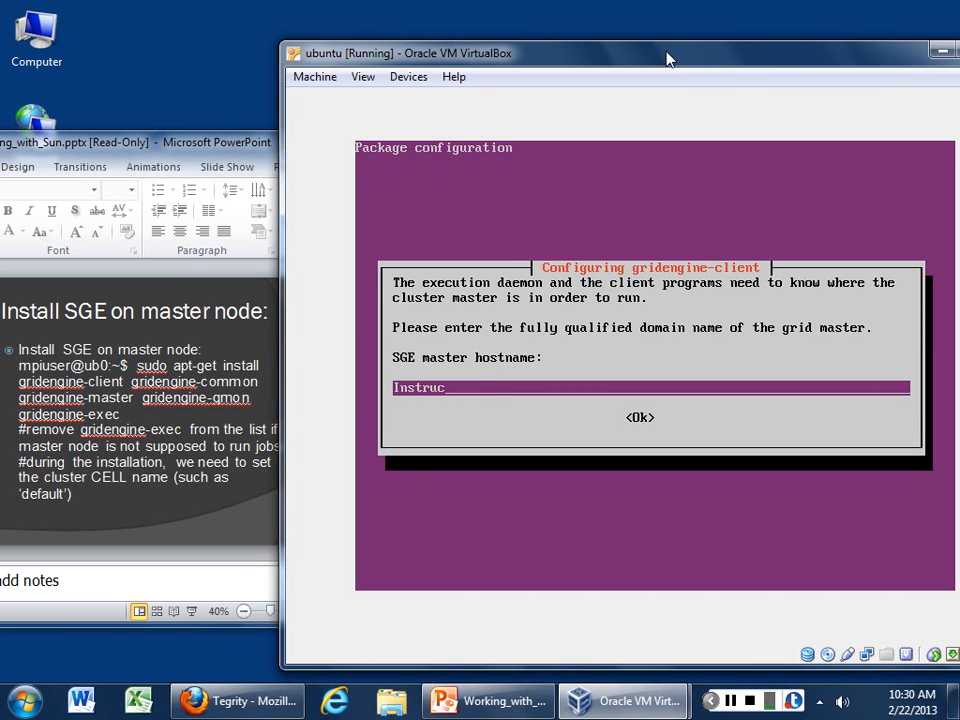
type("Instructor-Master")
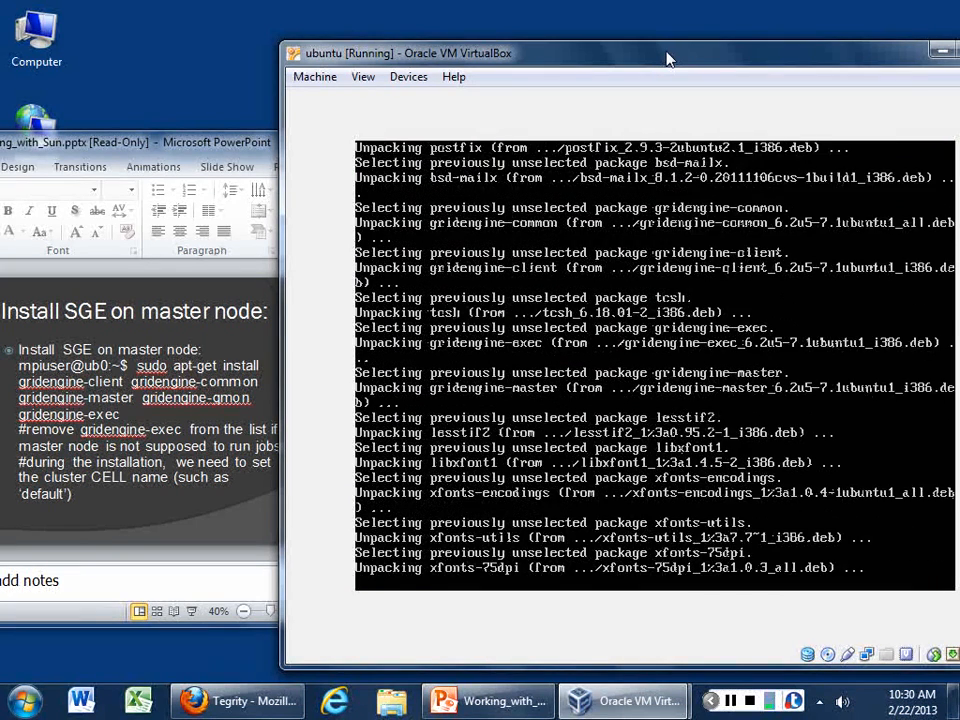
- Scroll through the install output and change into /etc to look for an sge folder
scroll("down", 3)
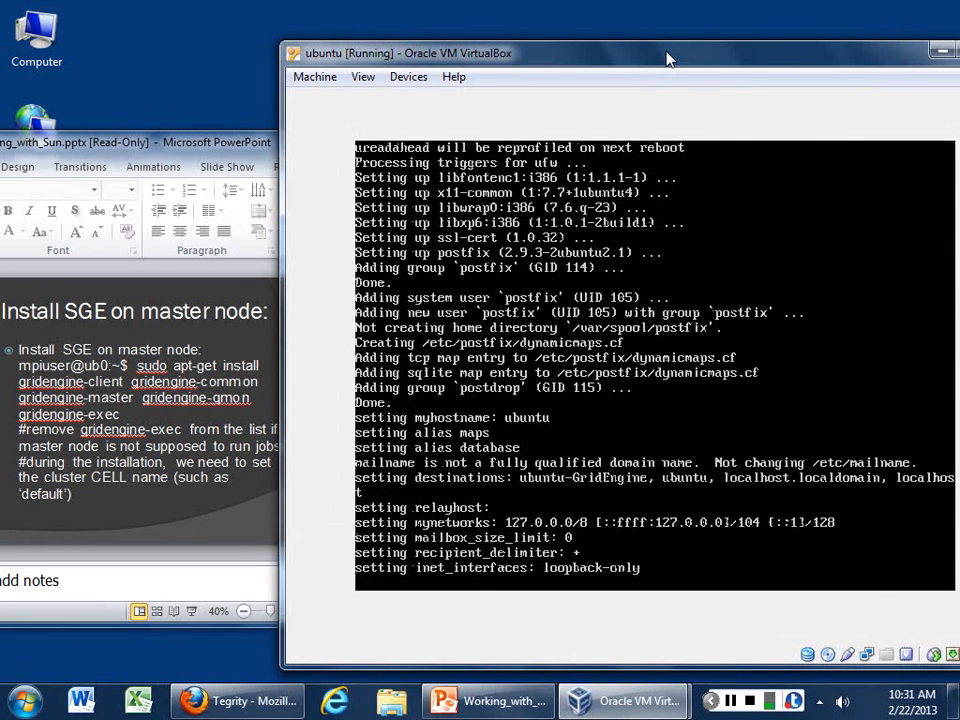
scroll("down", 3)
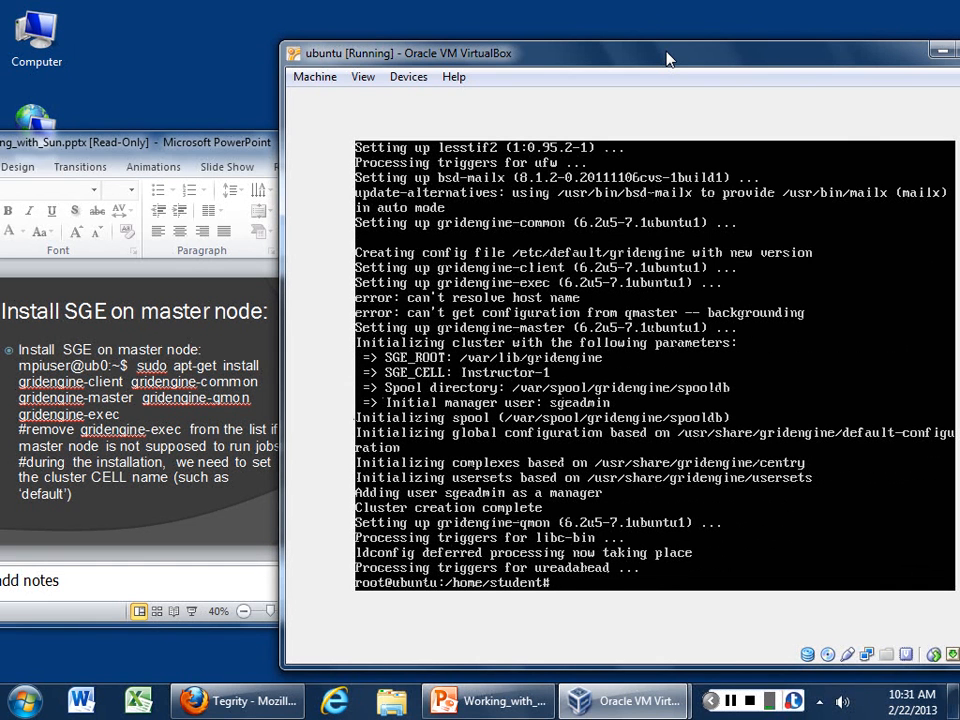
type("cd /etc")
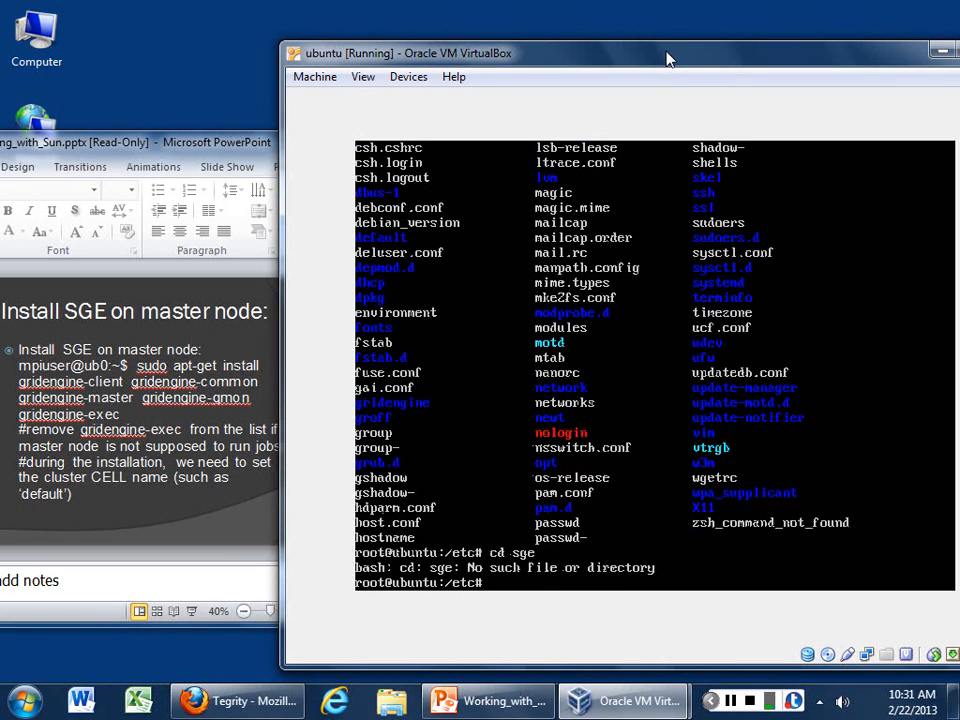
- List sge in /etc, then move up to / and list its contents
type("sl")
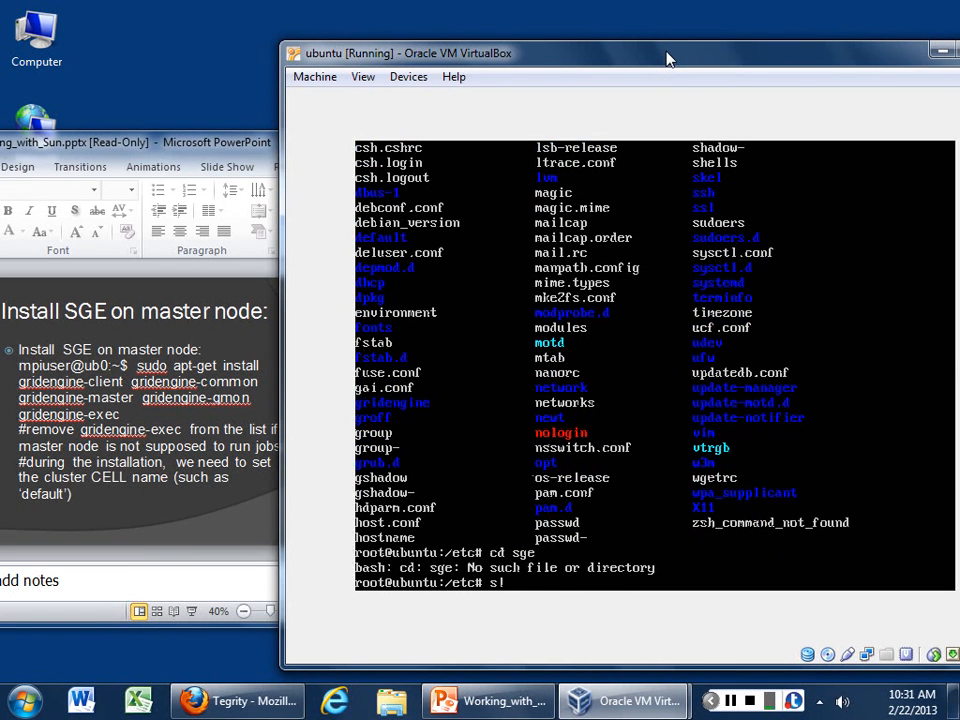
type("ls sge")
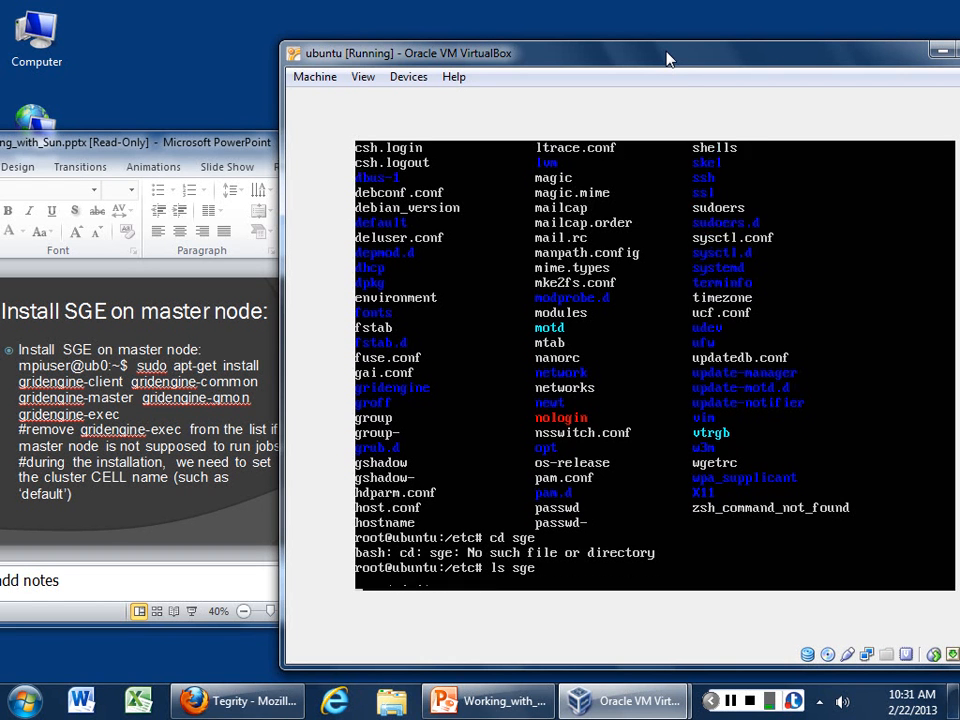
key("Return")
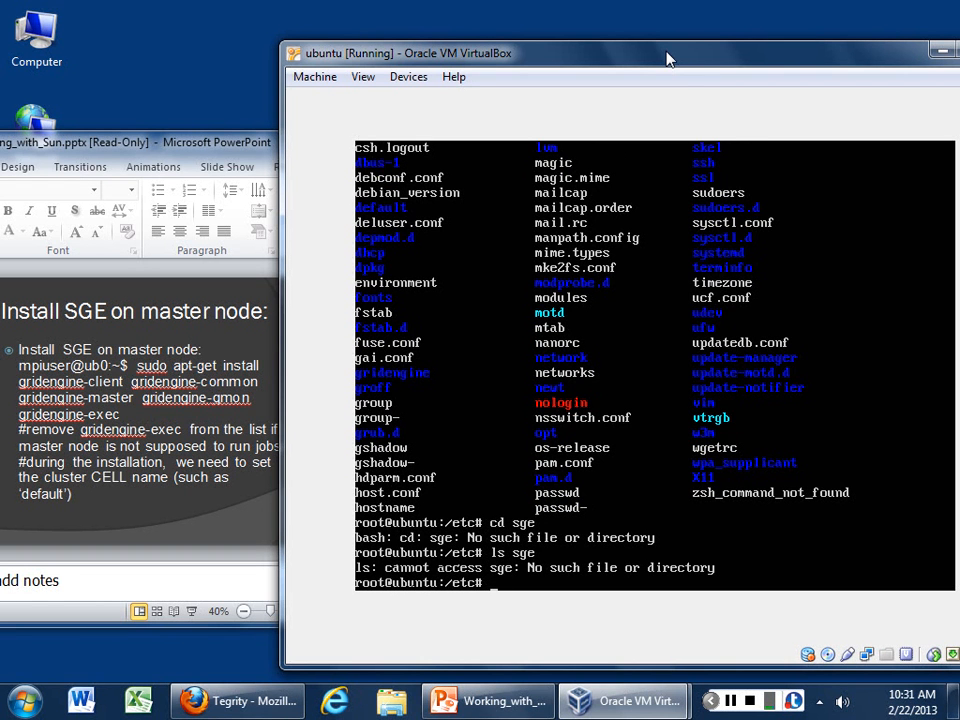
type("c")
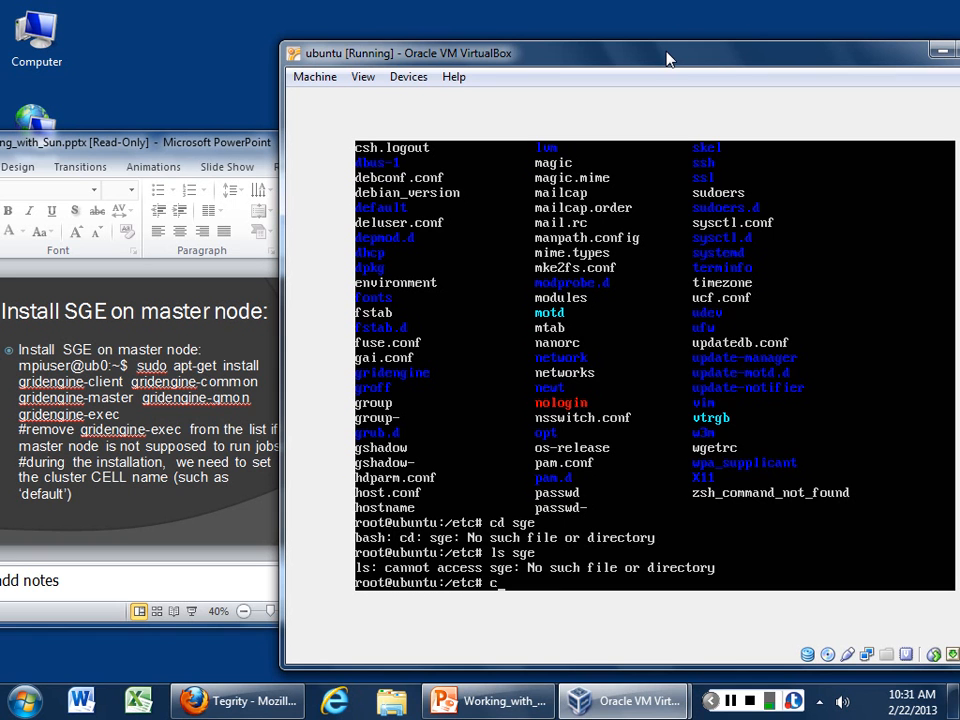
type("d ..")
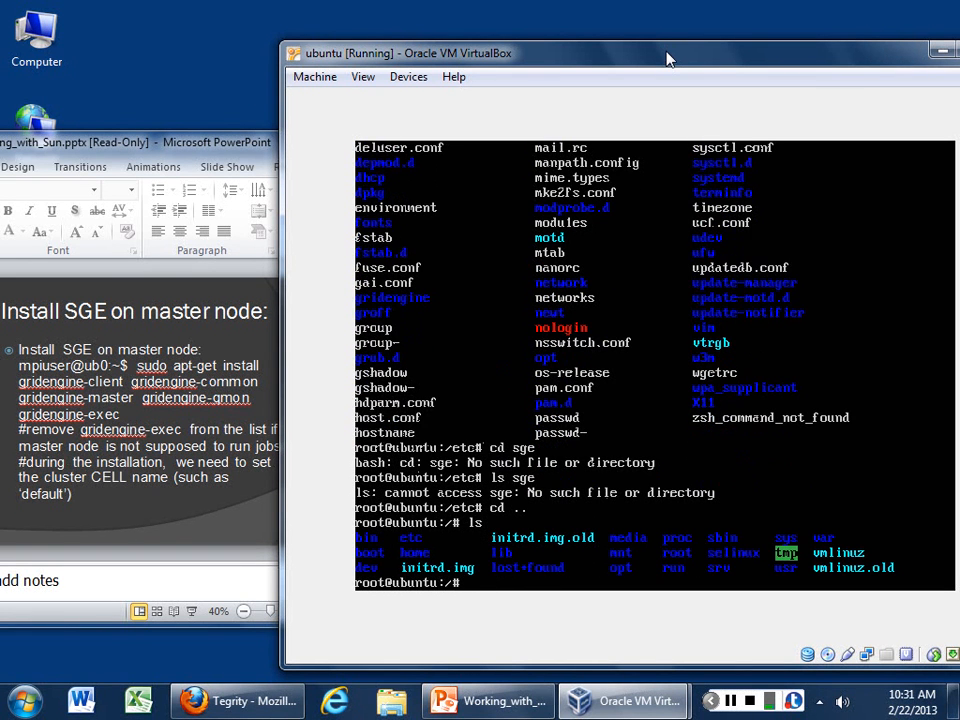
- Search for sge with find, then return to /etc and list grid, all reporting no such file
type("find")
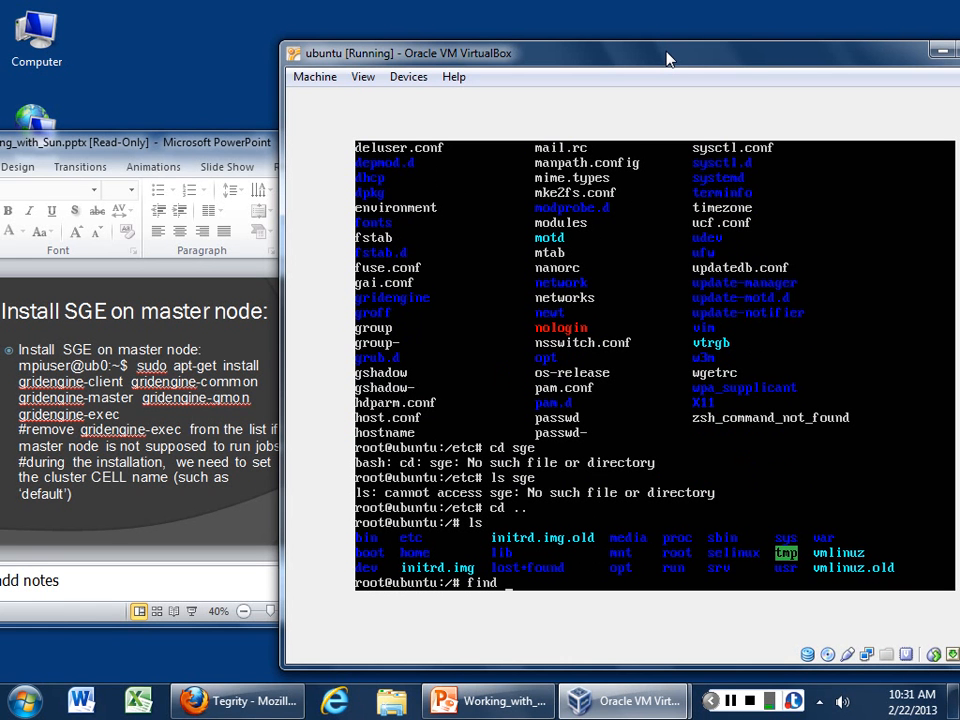
type("-M sge")
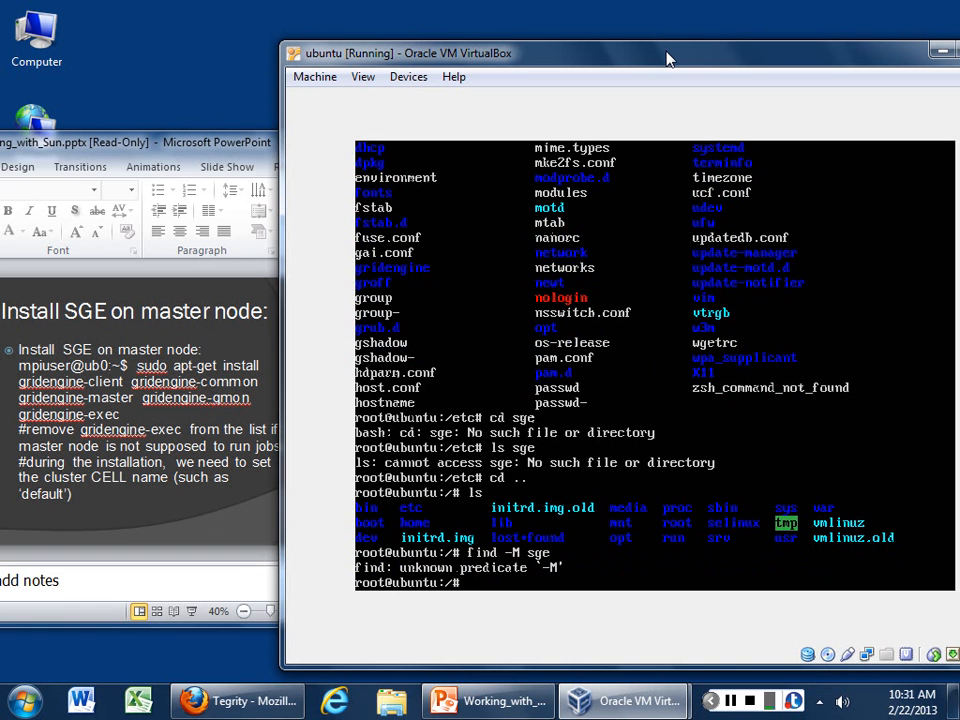
type("find sge")
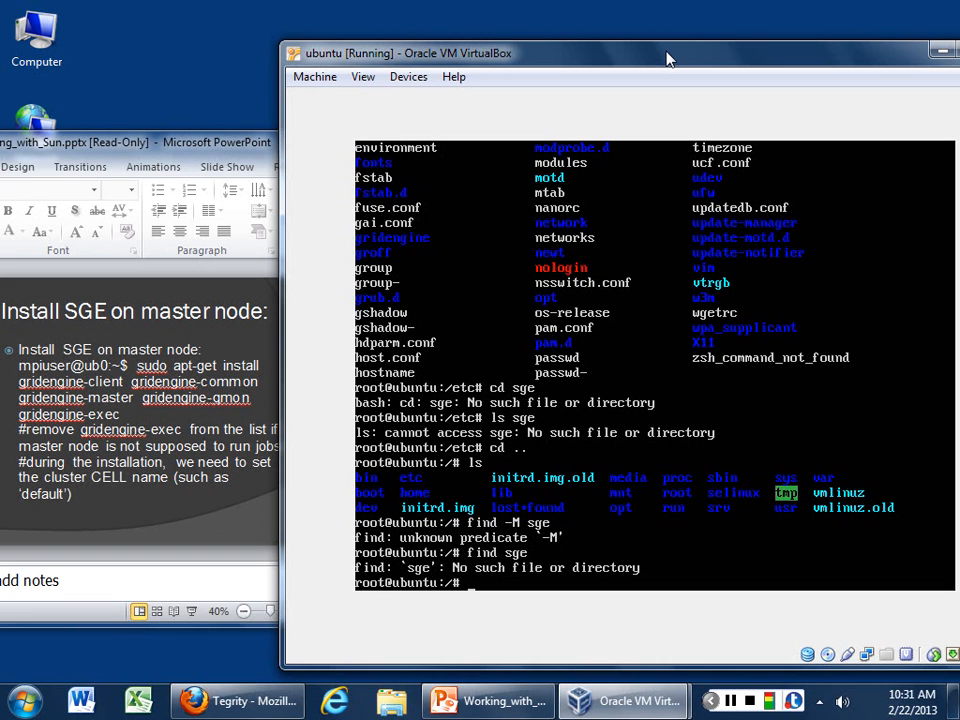
type("cd et")
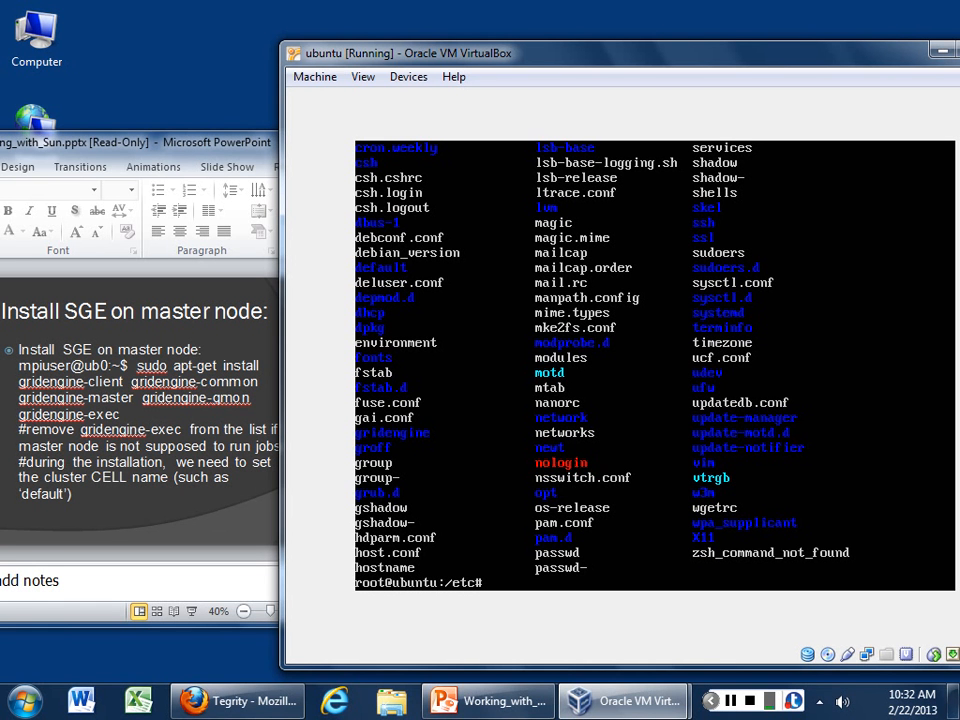
type("ls gr")
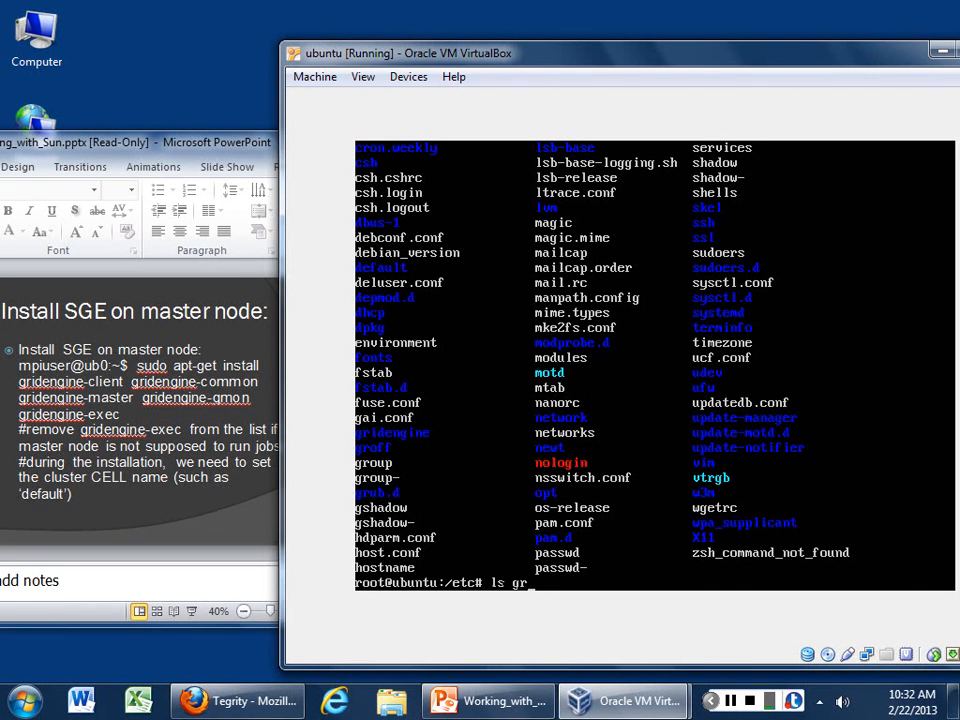
key("Return")
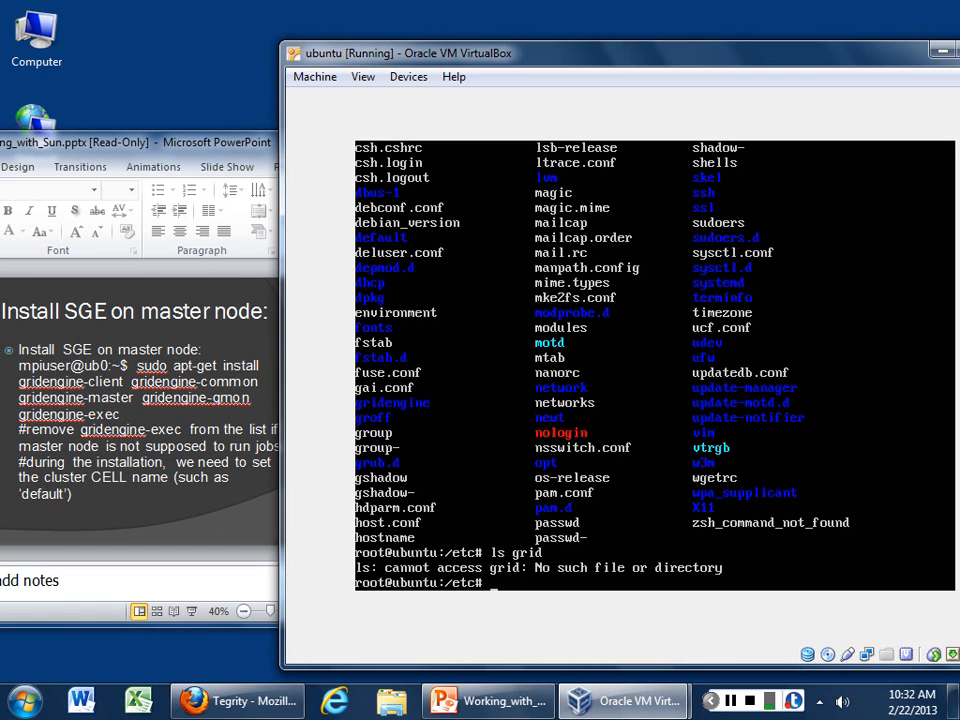